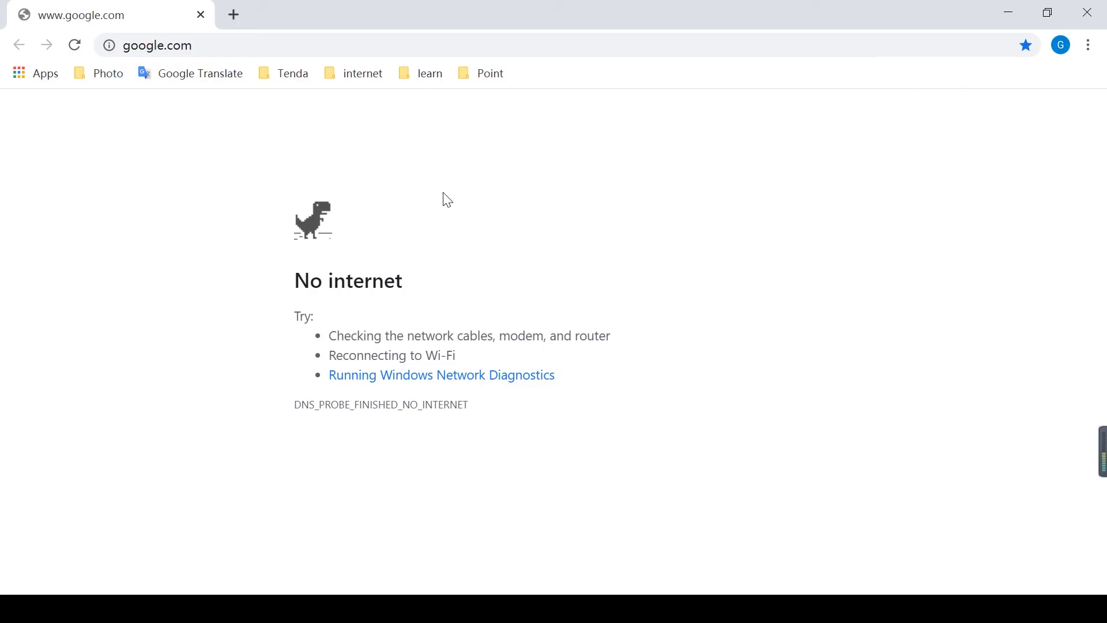
mouse_move(200, 73)
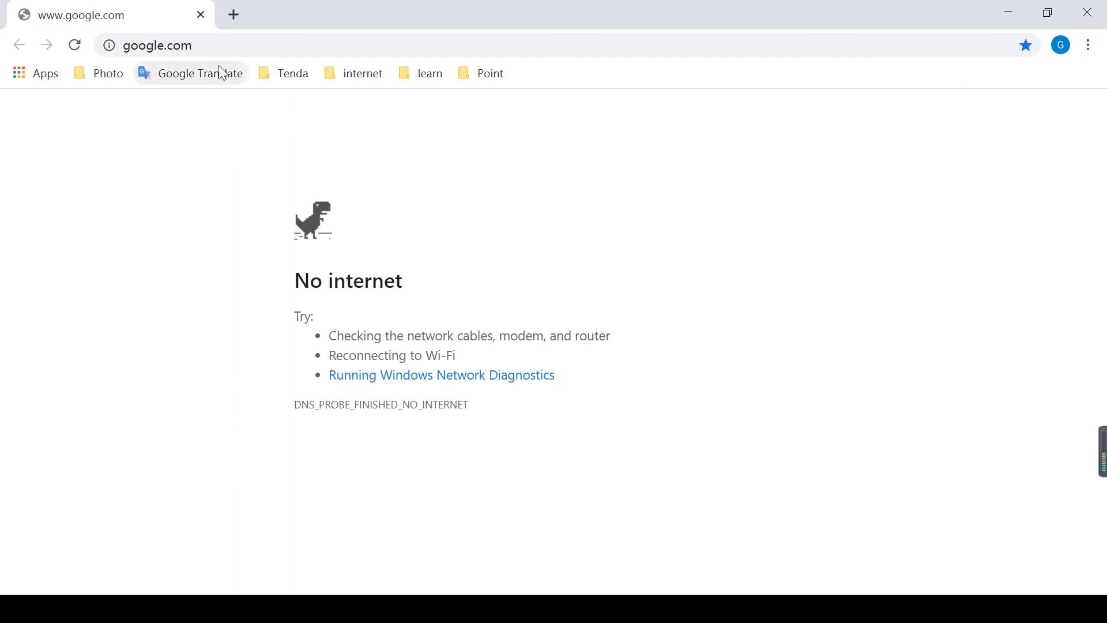
Load the router login page at tendawifi.com in the address bar.
text(tendawifi.com)
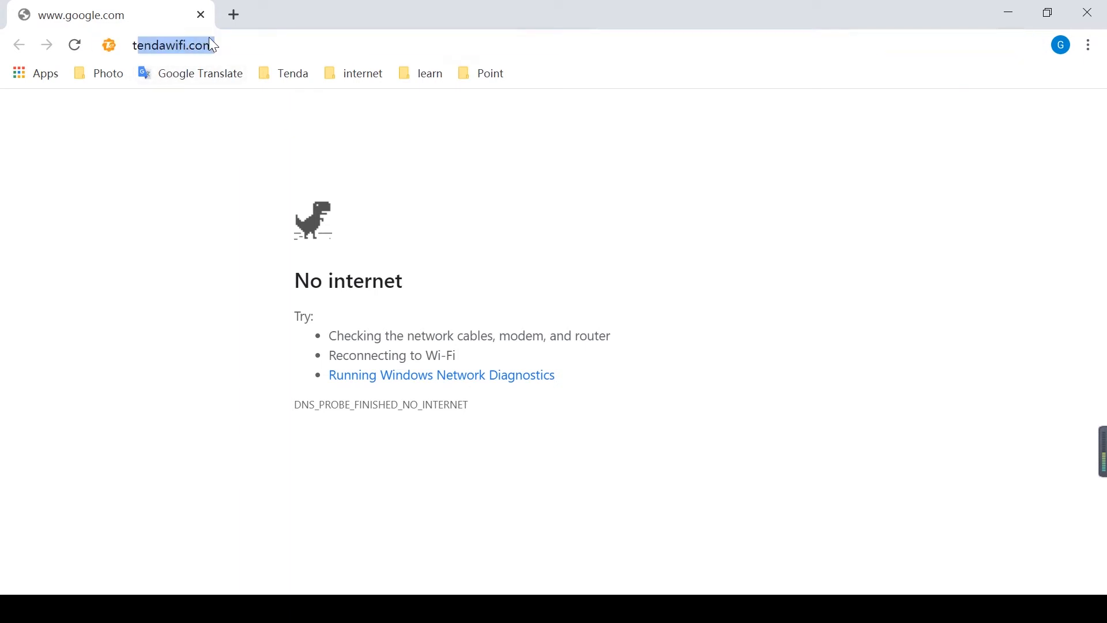
click(173, 45)
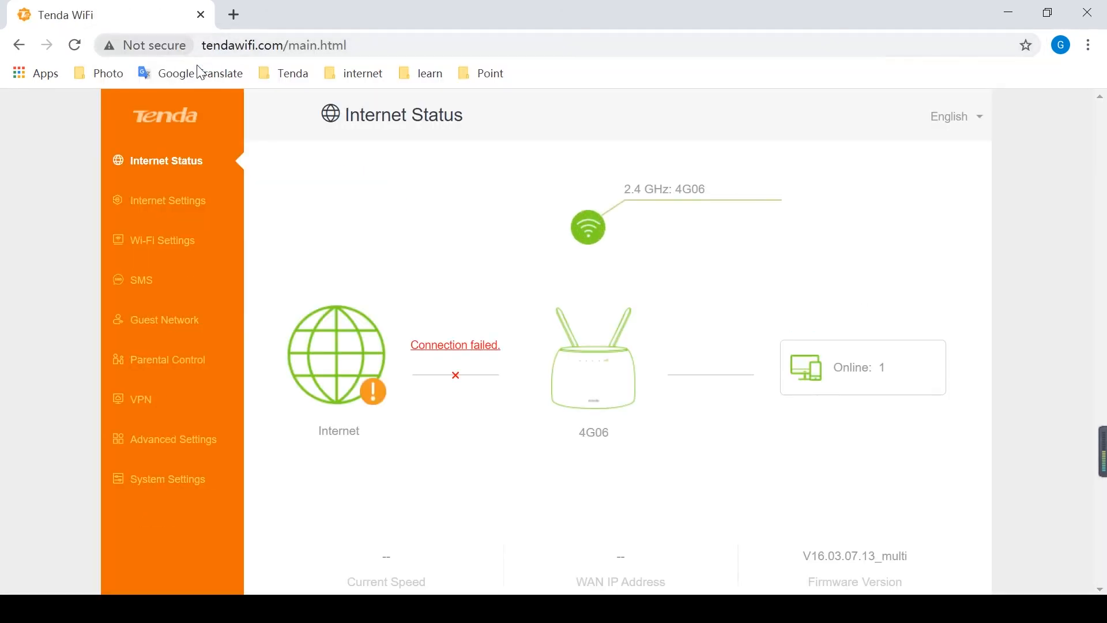
mouse_move(163, 438)
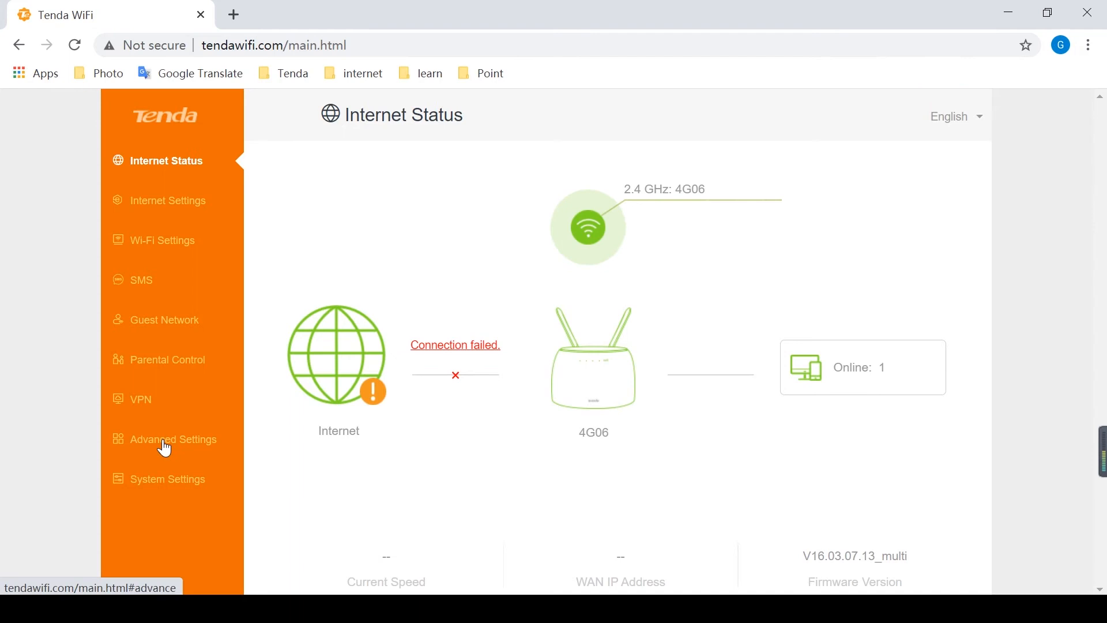
Check Operating Mode under Advanced Settings is set to 3G/4G Router Mode.
click(174, 438)
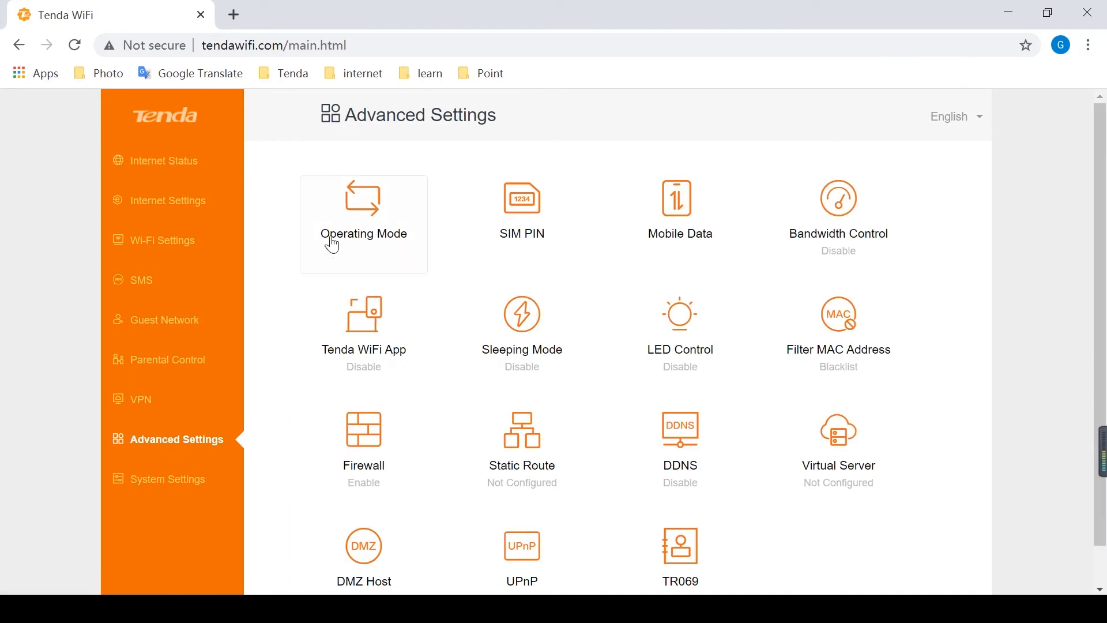
click(363, 212)
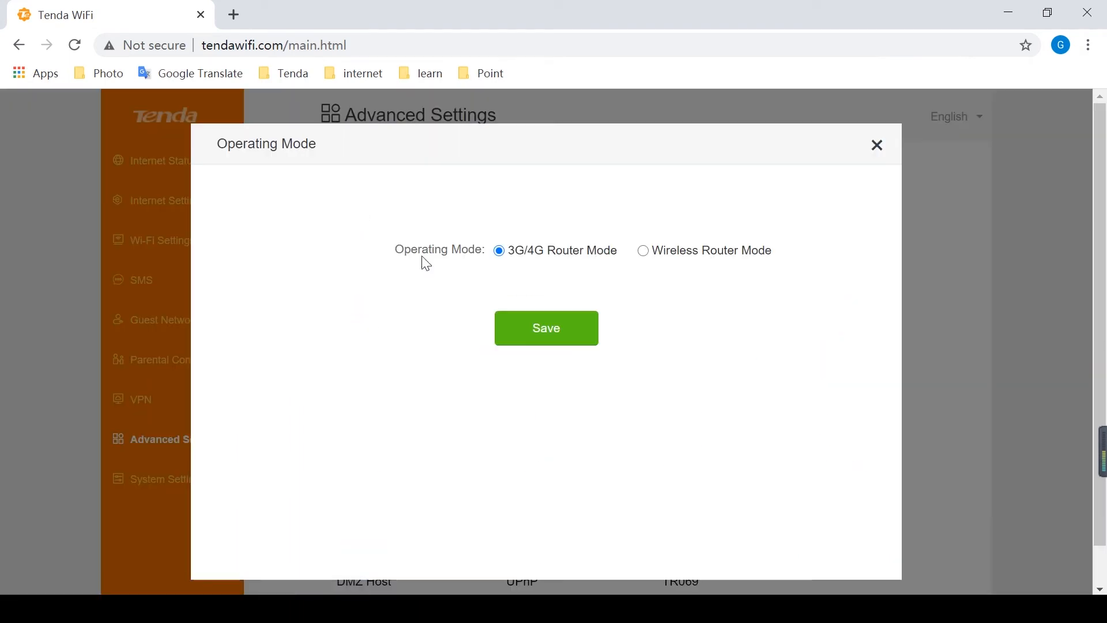
mouse_move(545, 329)
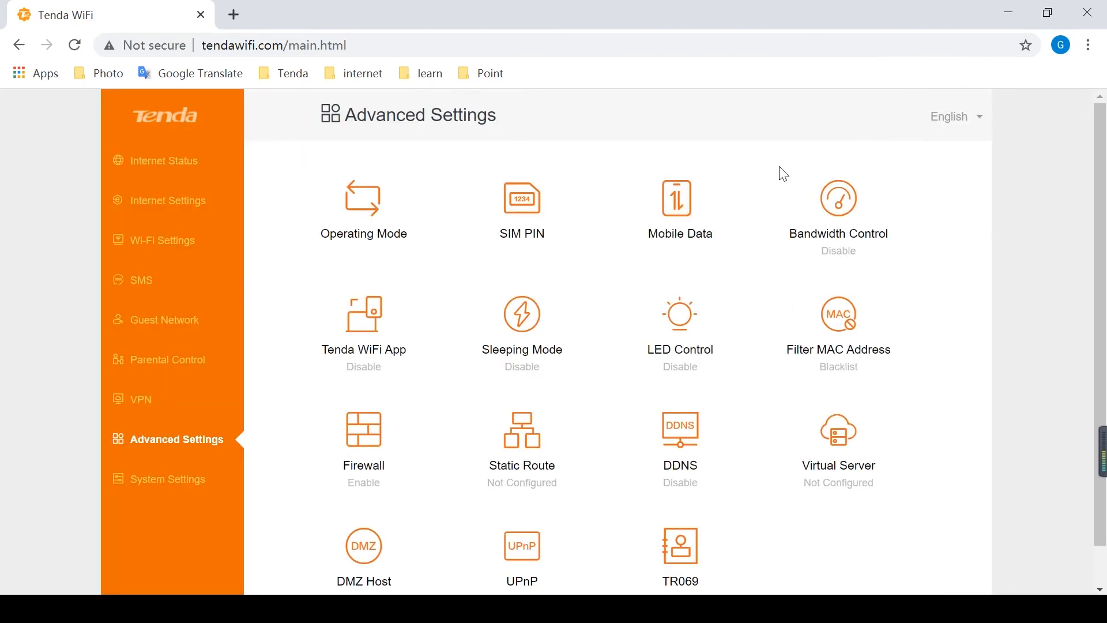
From Internet Status, begin creating a new dial-up profile in Internet Settings.
click(164, 161)
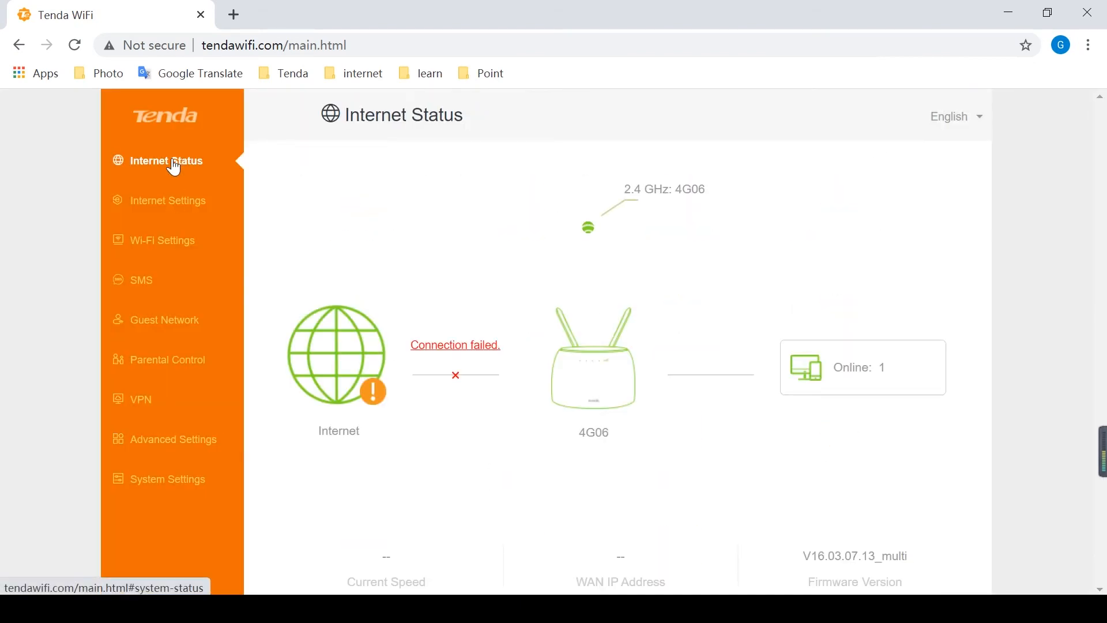
mouse_move(404, 342)
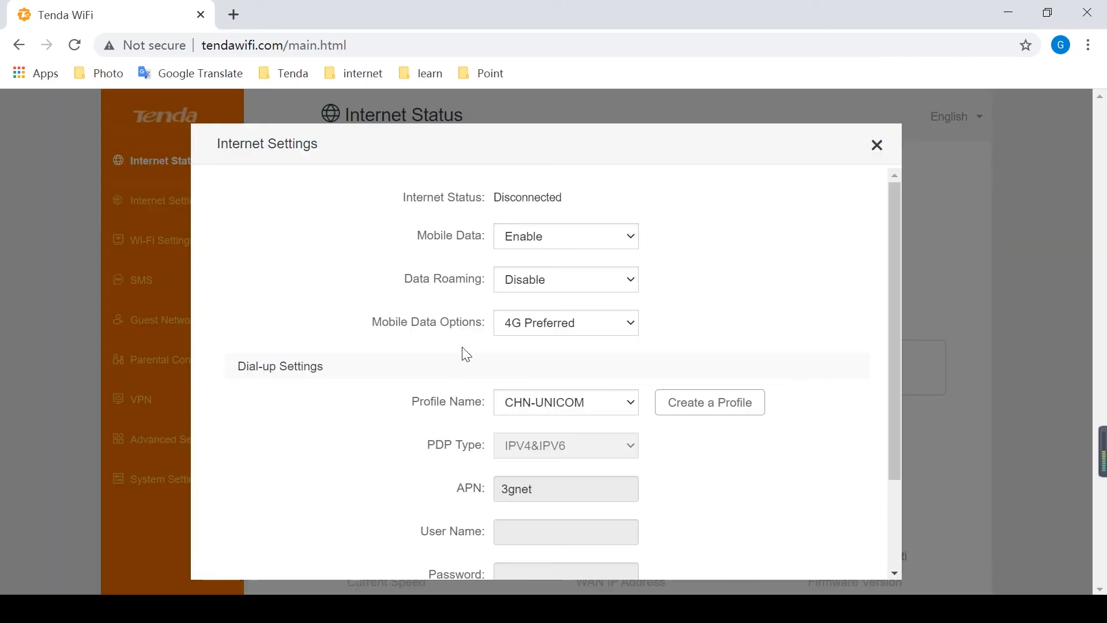
click(709, 402)
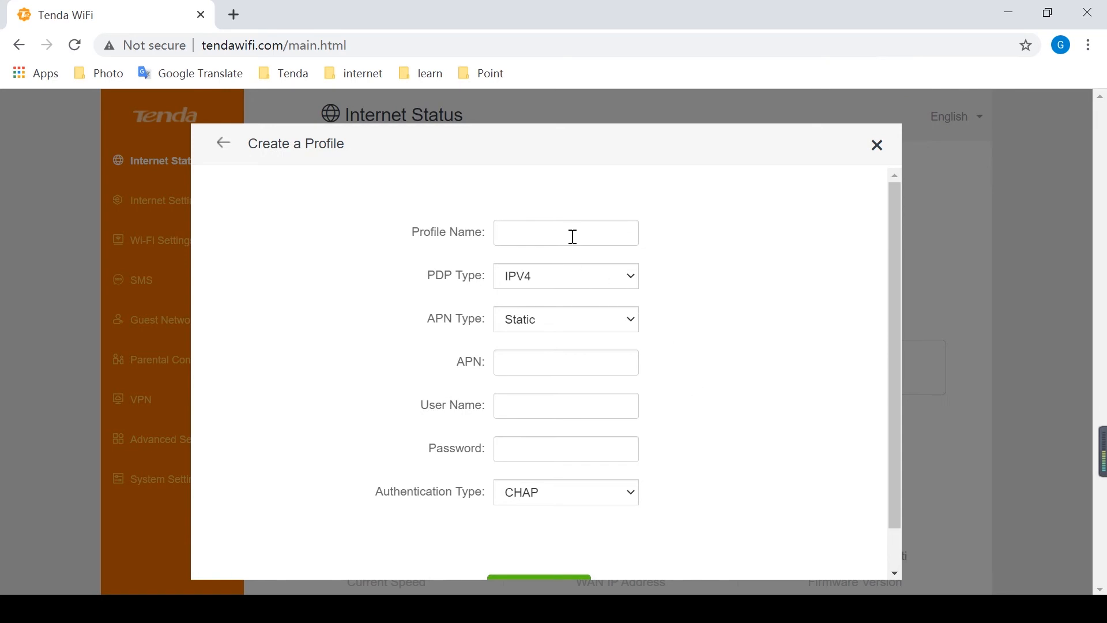
Enter Vodafone as the profile name and keep PDP Type IPV4.
click(565, 232)
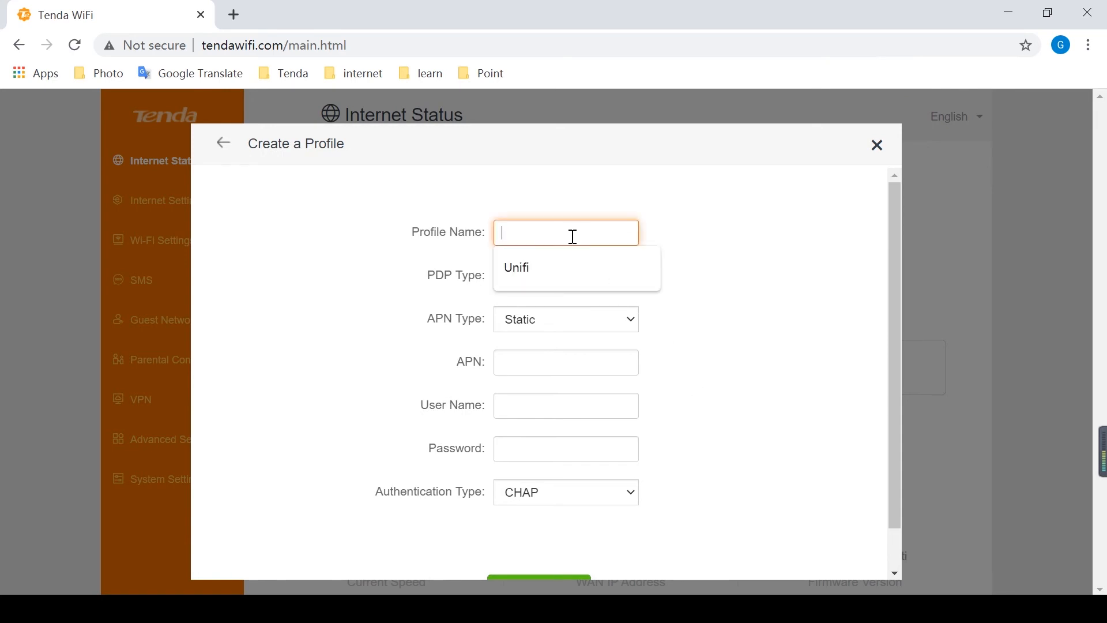
text(V)
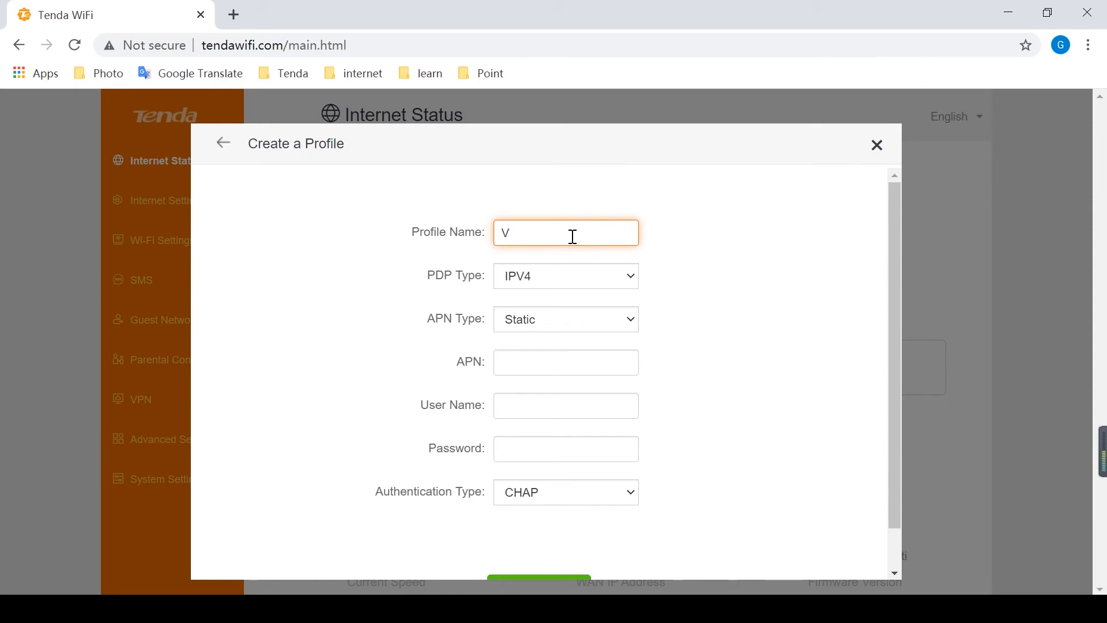
text(odafon)
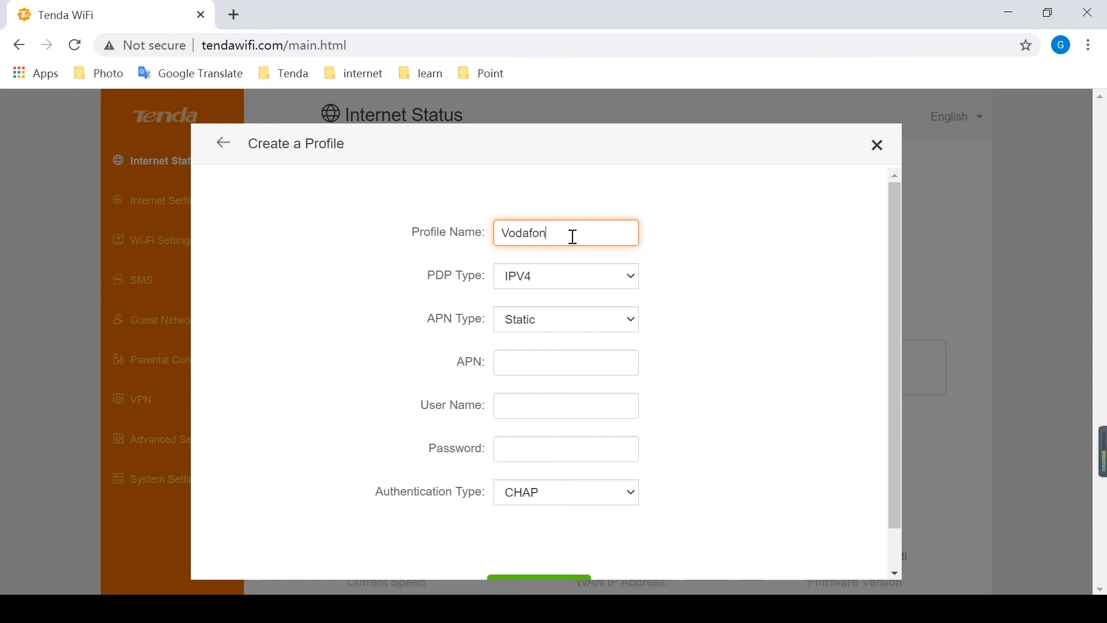
text(e)
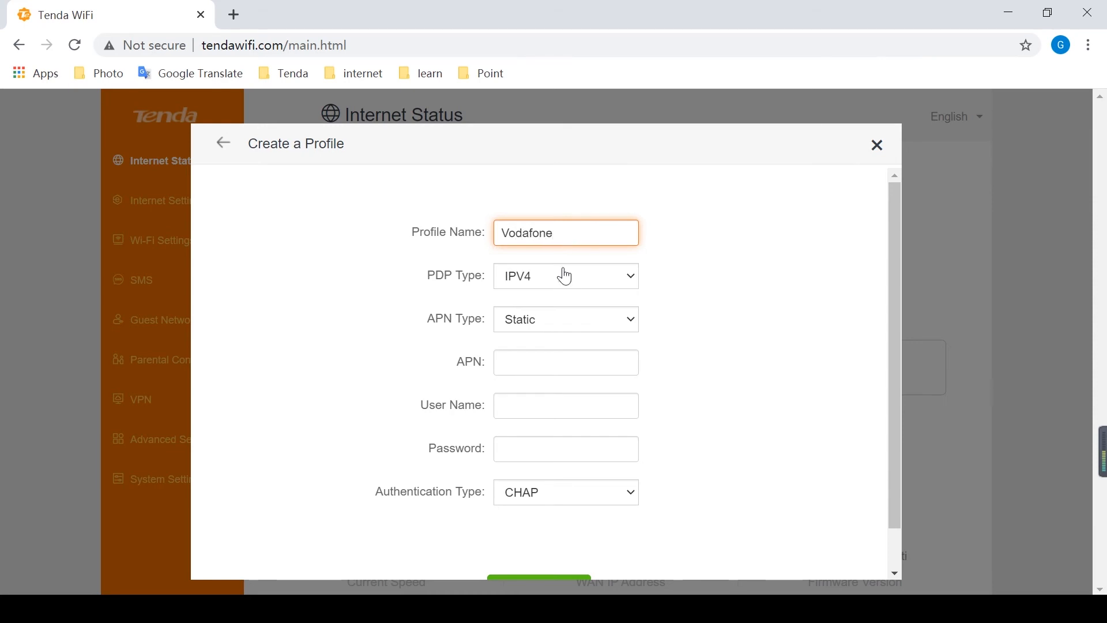
click(565, 275)
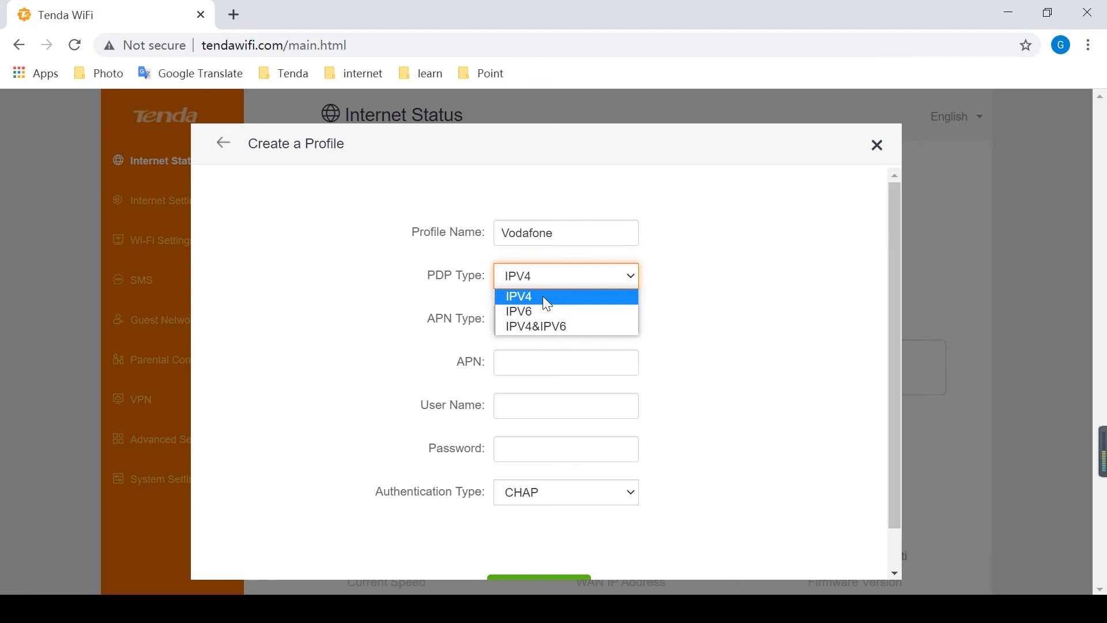
click(519, 296)
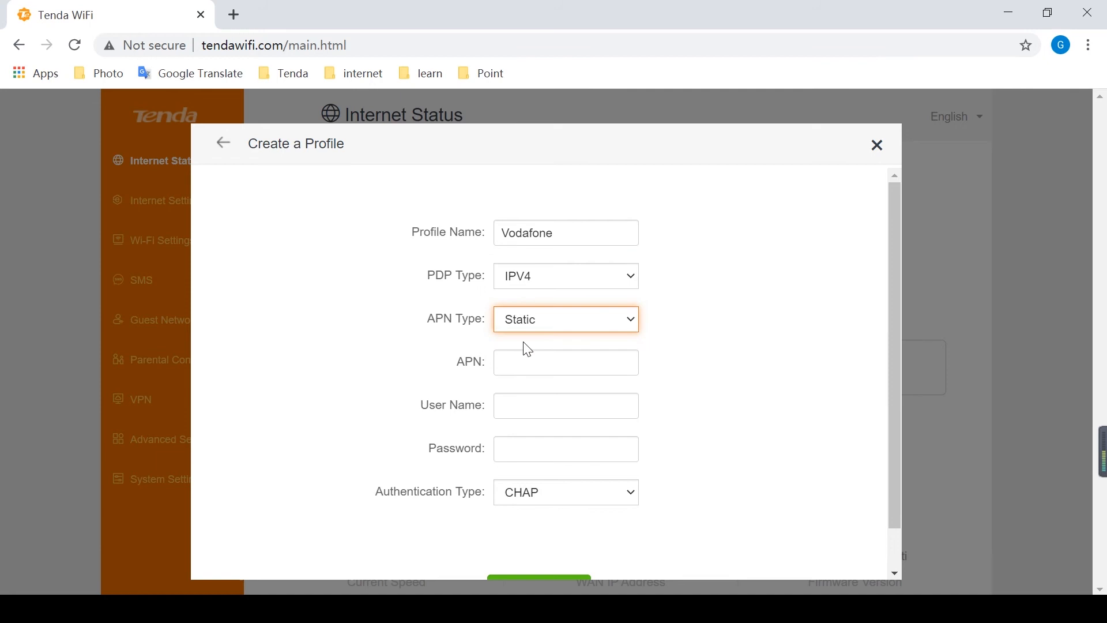
click(564, 361)
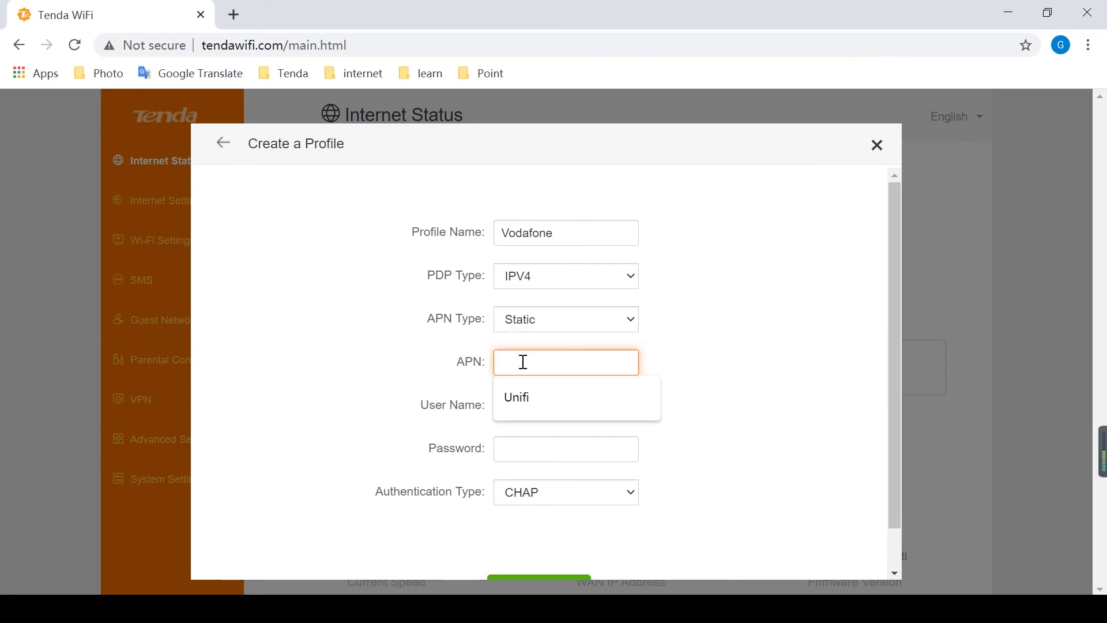
Enter mobile.vodafone.it as the profile's APN.
text(mob)
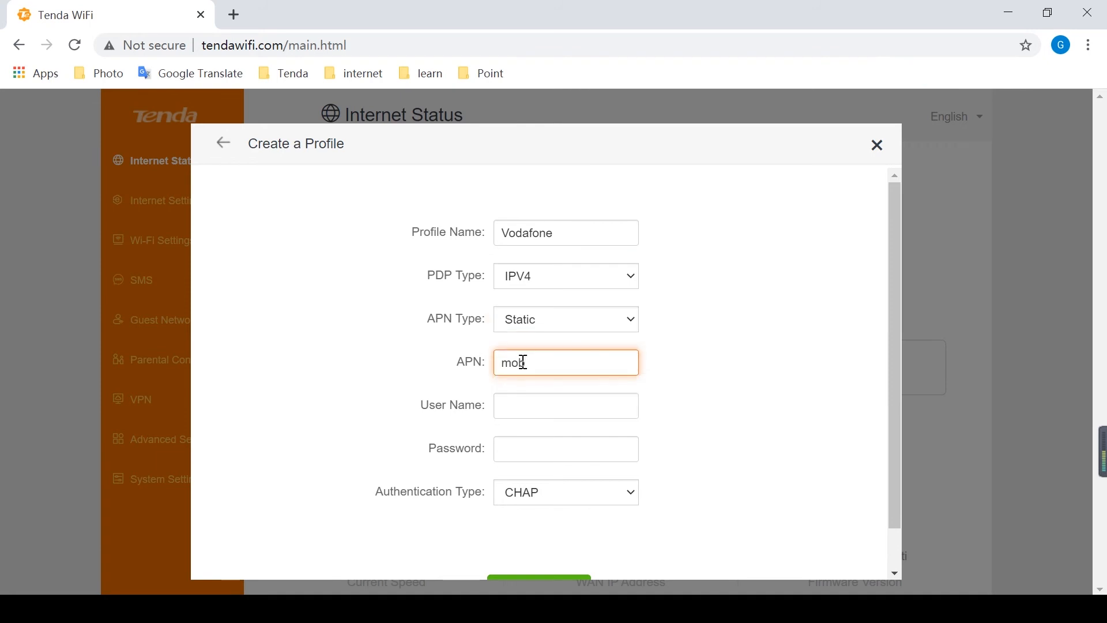
text(bile.)
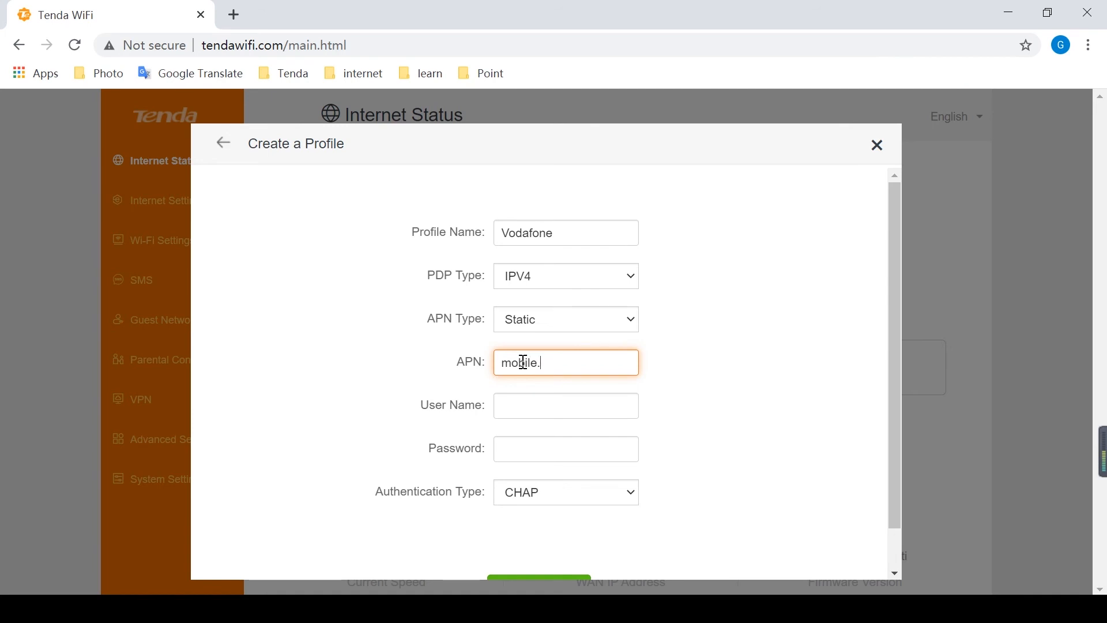
text(voda)
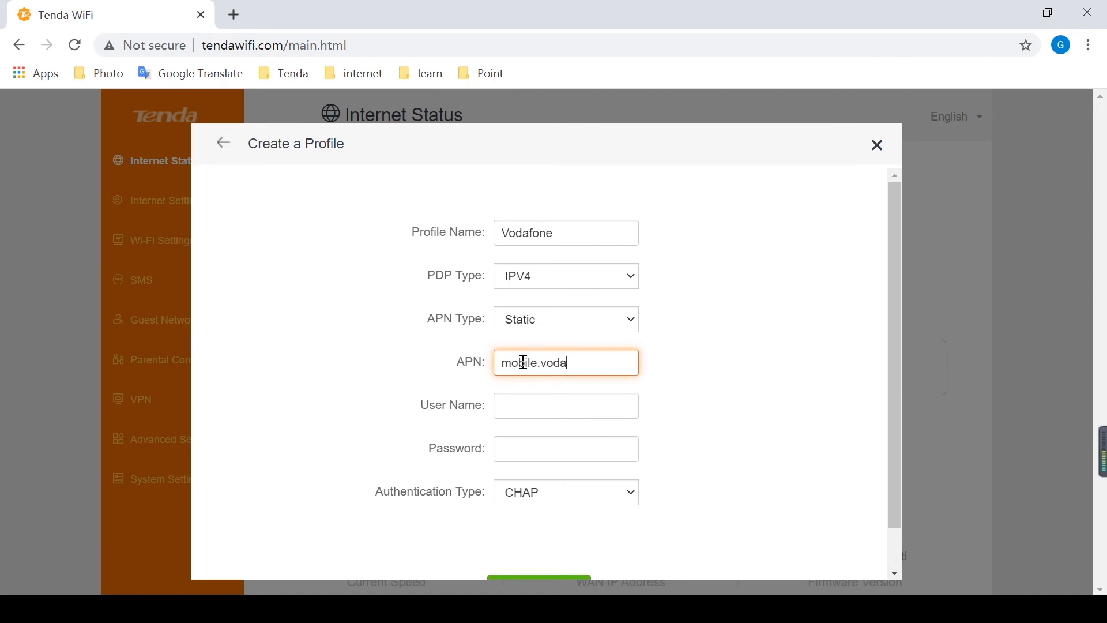
text(fone)
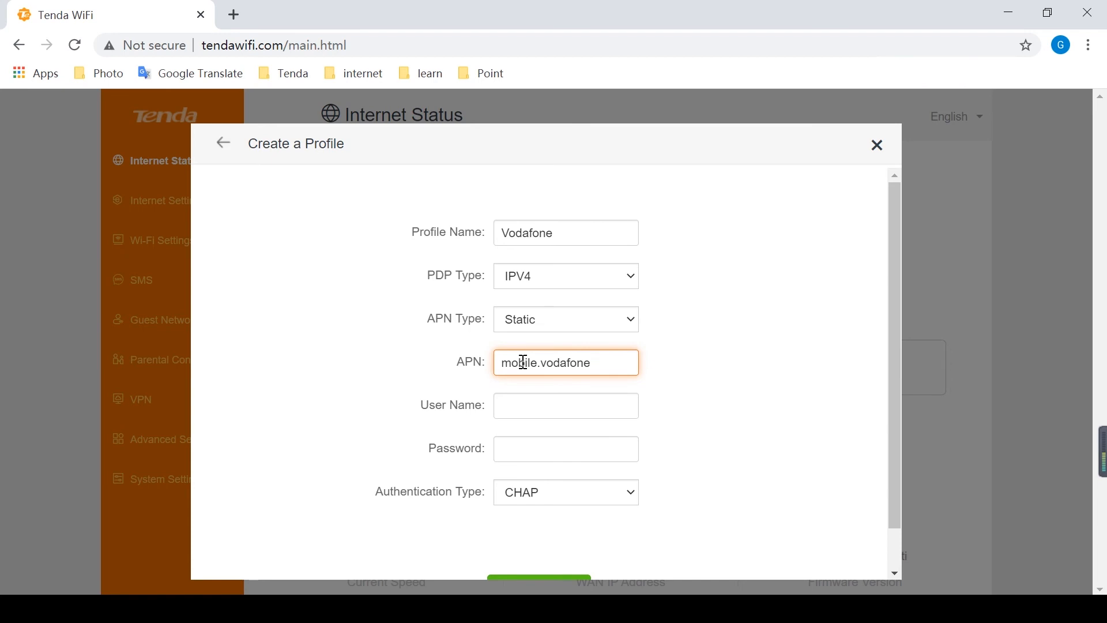
text(.it)
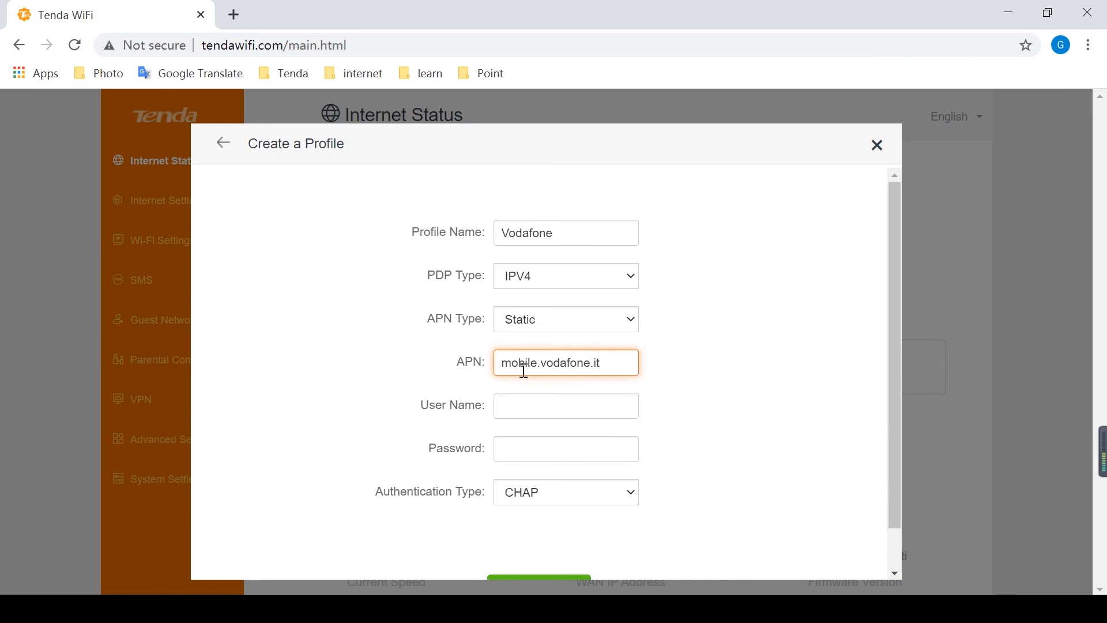
Leave user name and password blank, set authentication NONE, and save the profile.
click(564, 405)
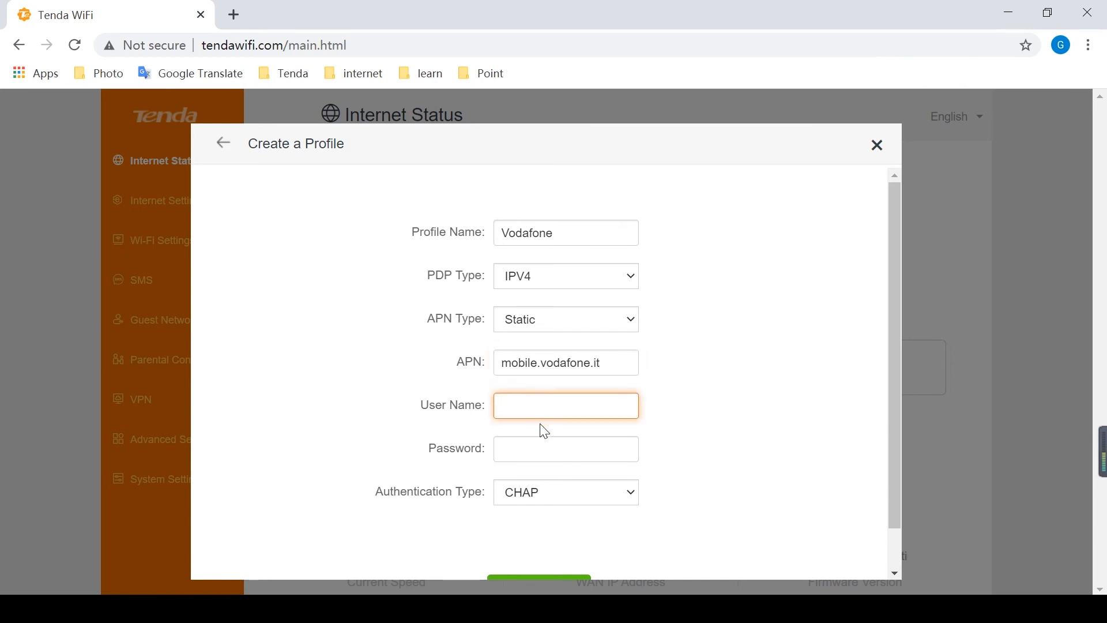
click(565, 449)
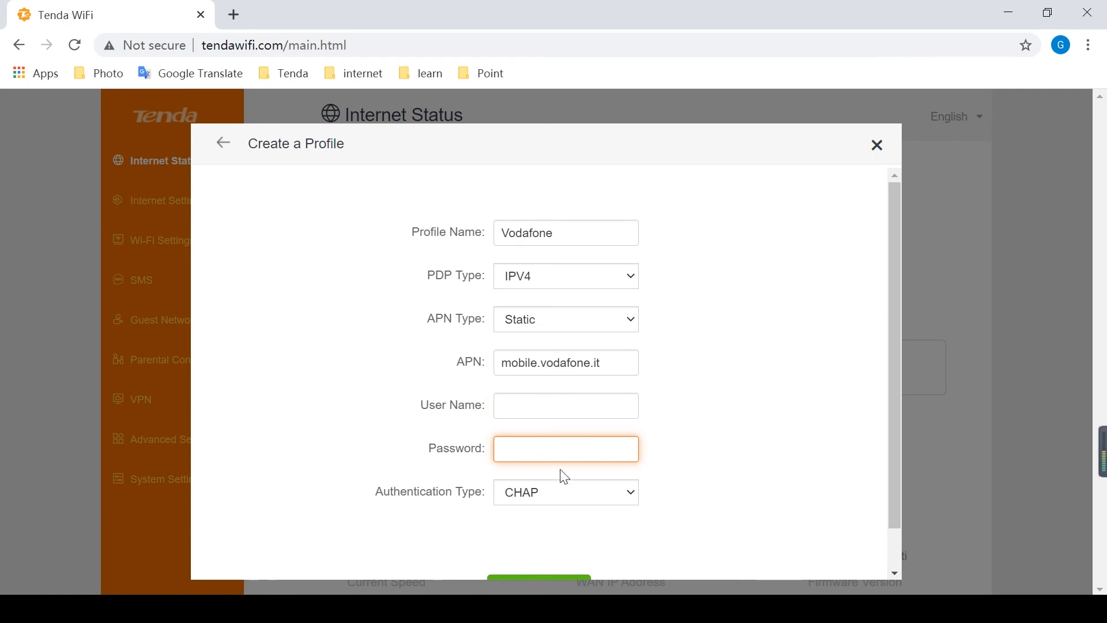
click(565, 491)
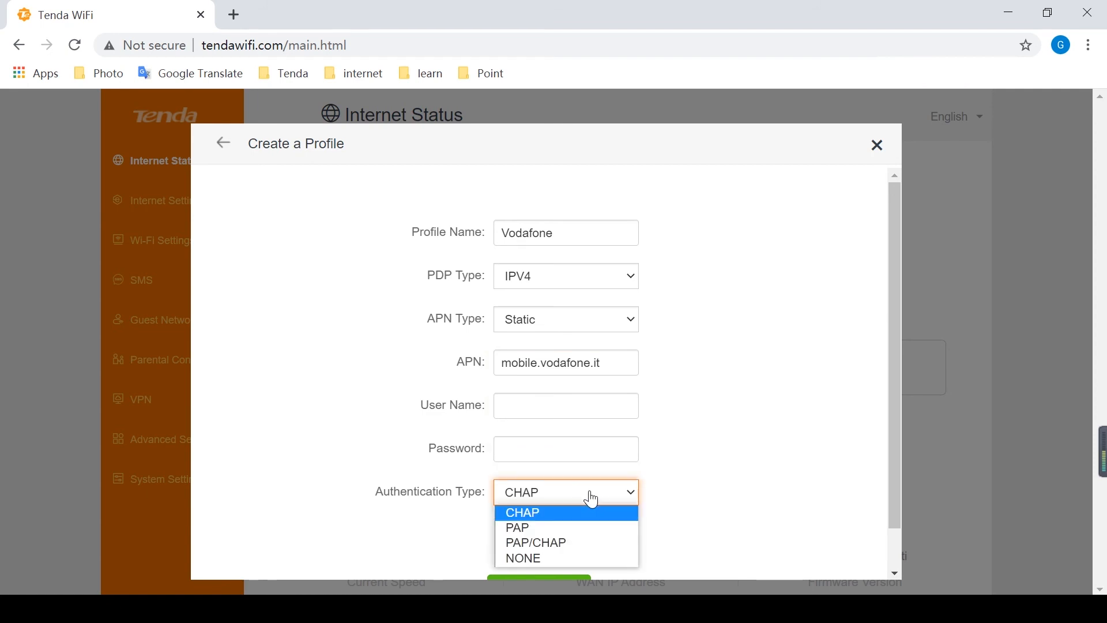
mouse_move(522, 558)
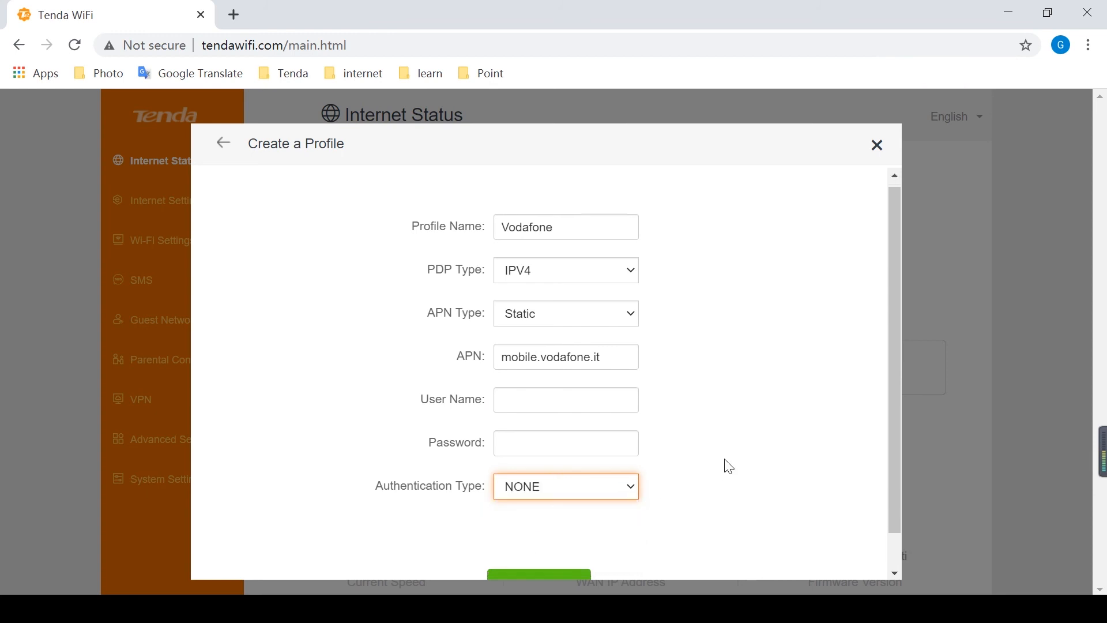
click(538, 576)
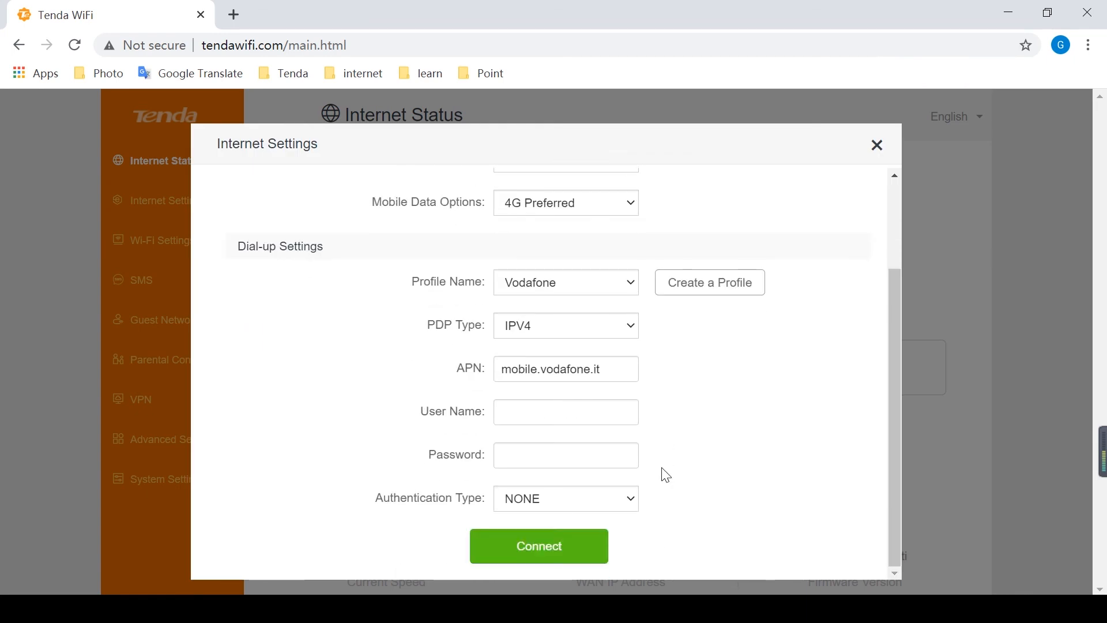
Connect to the internet using the Vodafone profile.
click(539, 545)
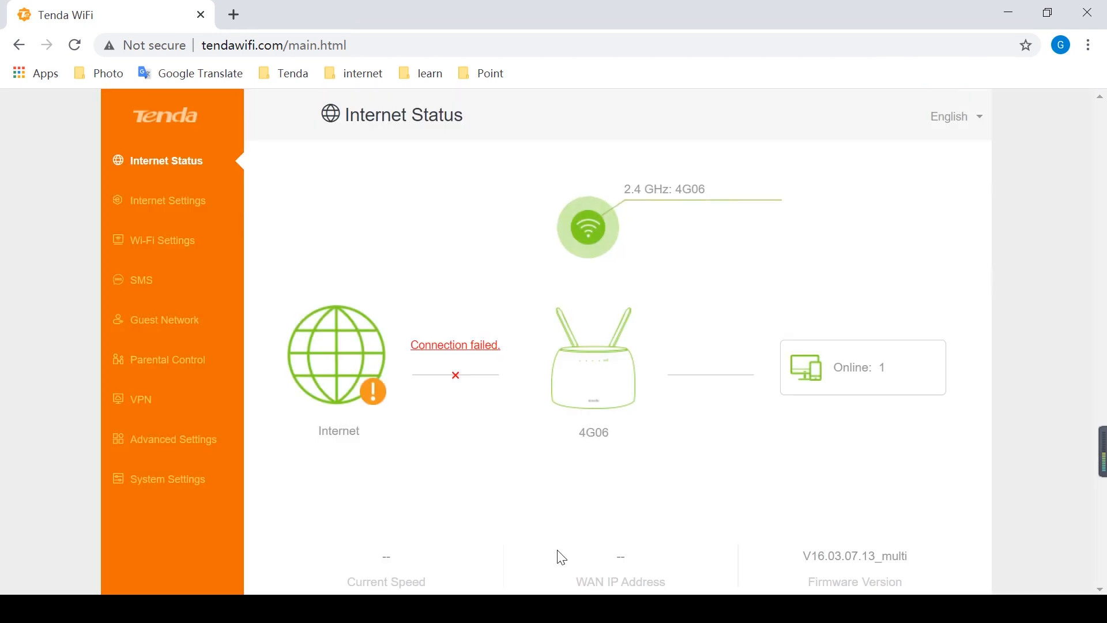
mouse_move(200, 244)
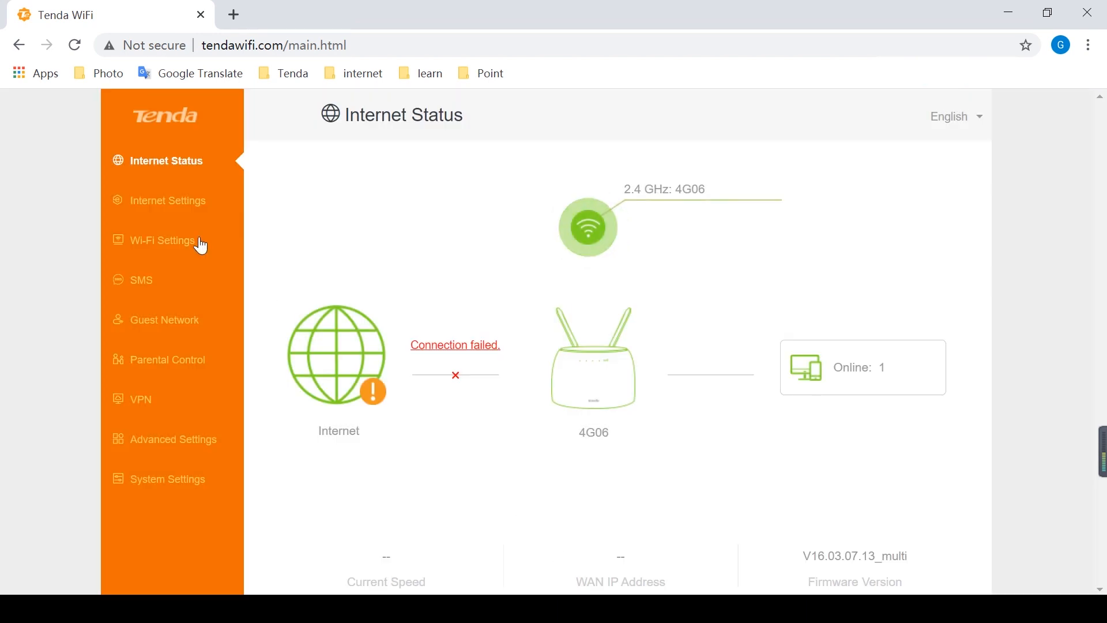
Verify Internet Status shows 4G with a WAN IP, then load the Tenda website bookmark.
click(169, 240)
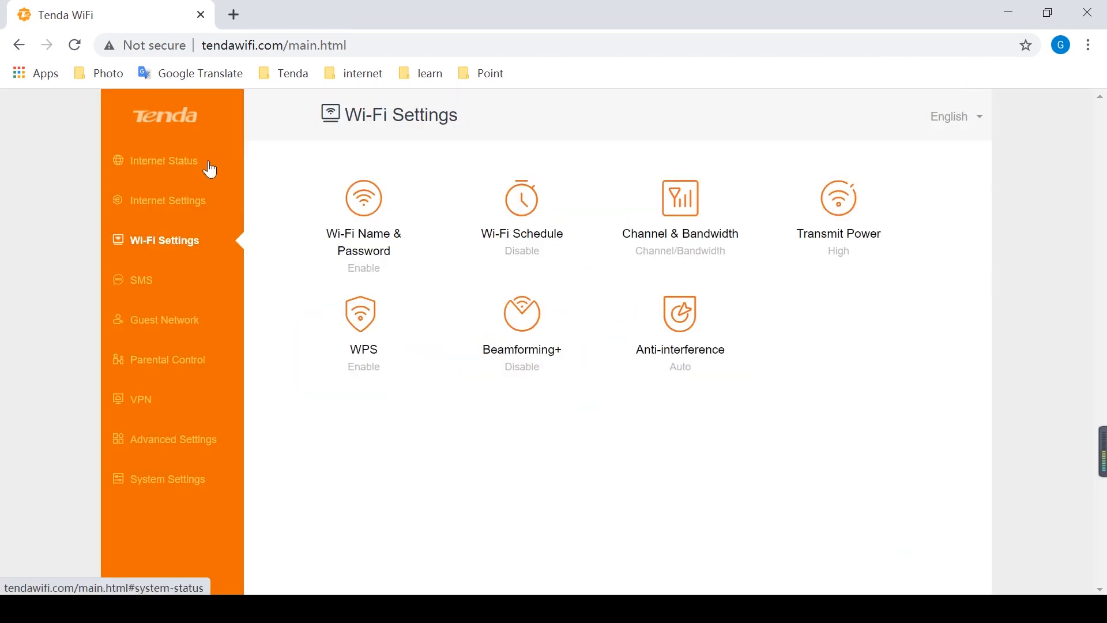
click(166, 160)
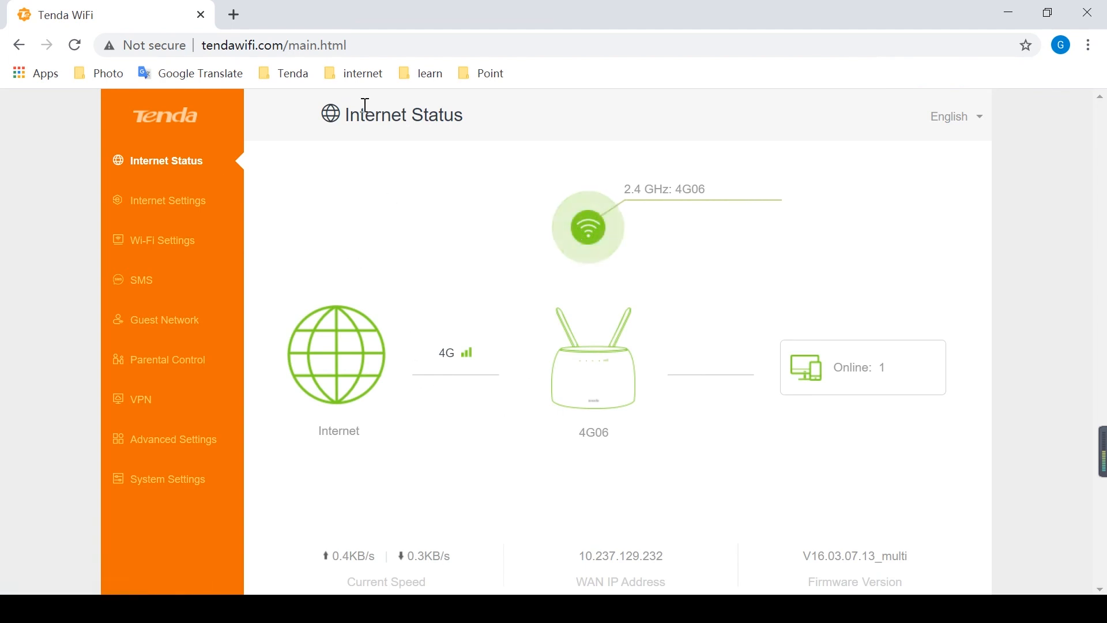
click(362, 72)
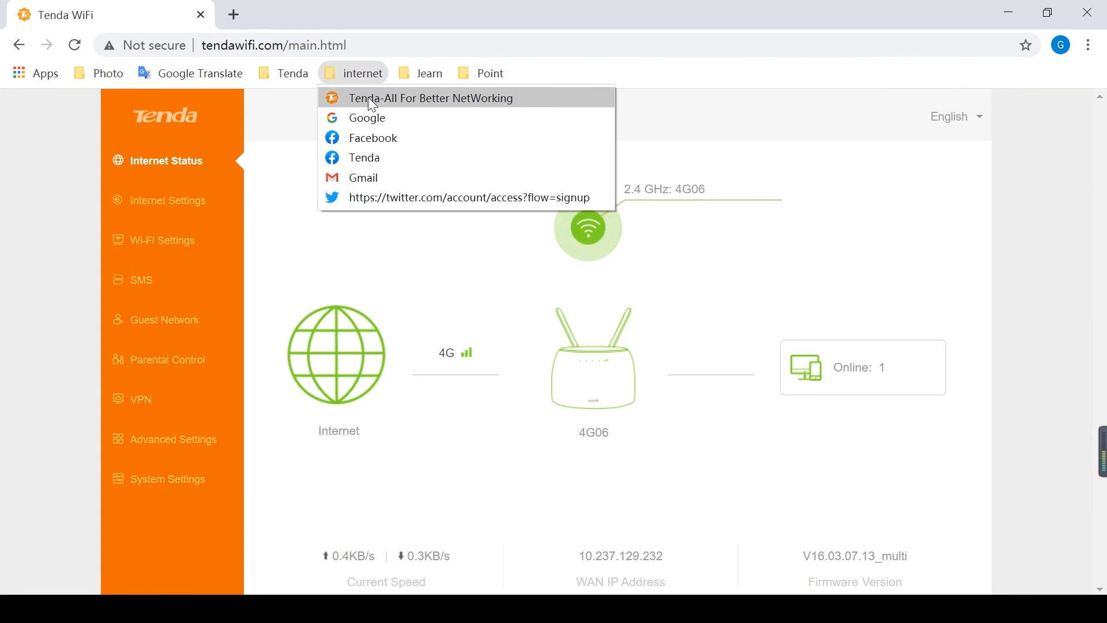
click(430, 97)
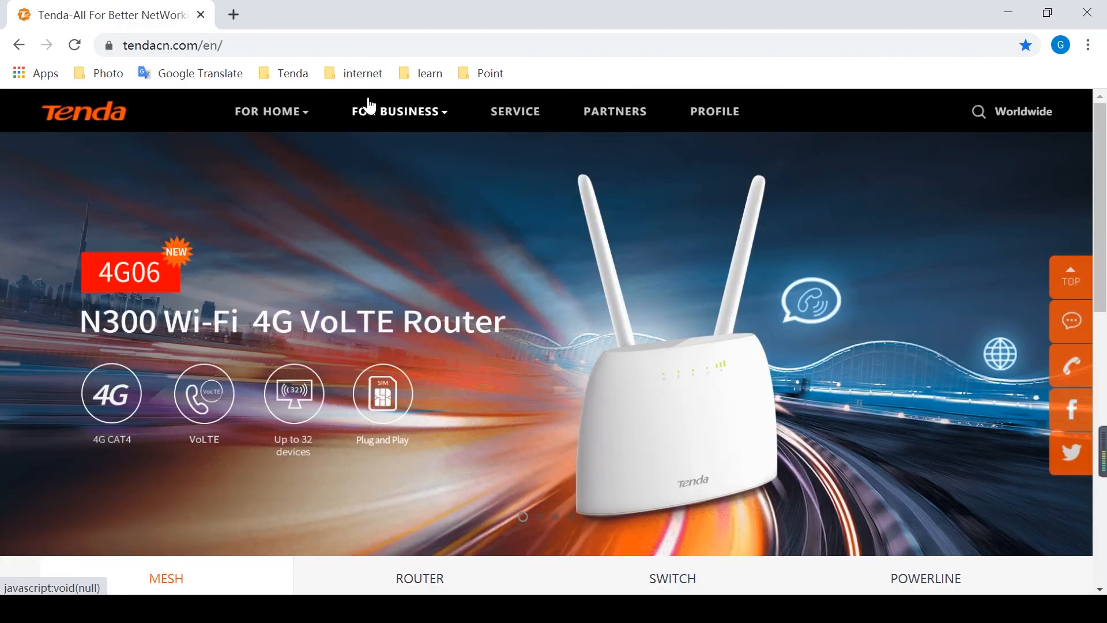